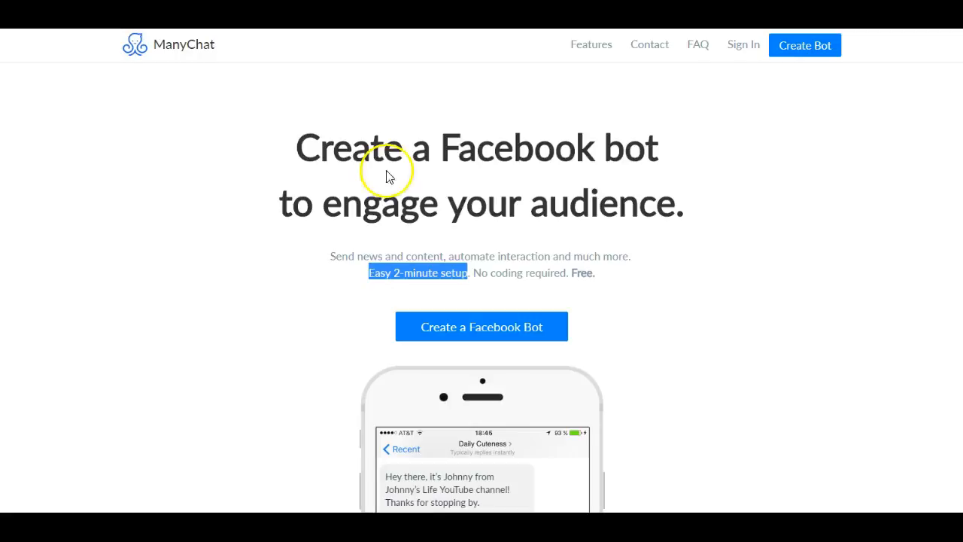
mouse_move(452, 182)
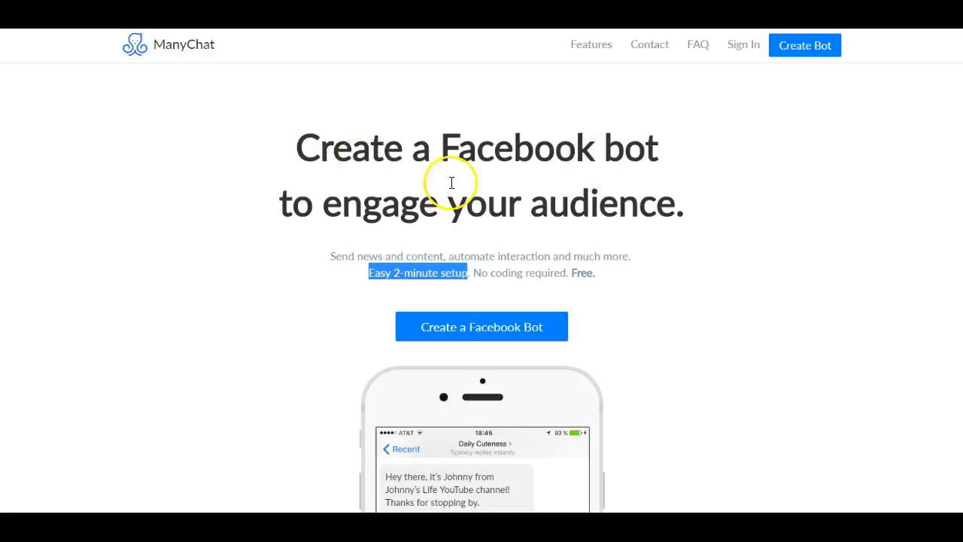
- Browse the ManyChat homepage, then start a Facebook bot with Sign In With Facebook
scroll("down", 3)
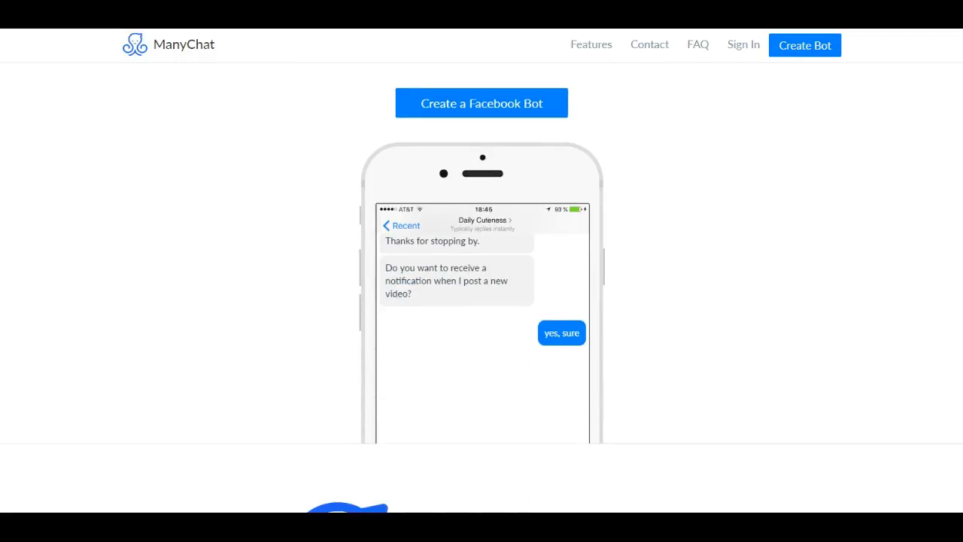
scroll("down", 3)
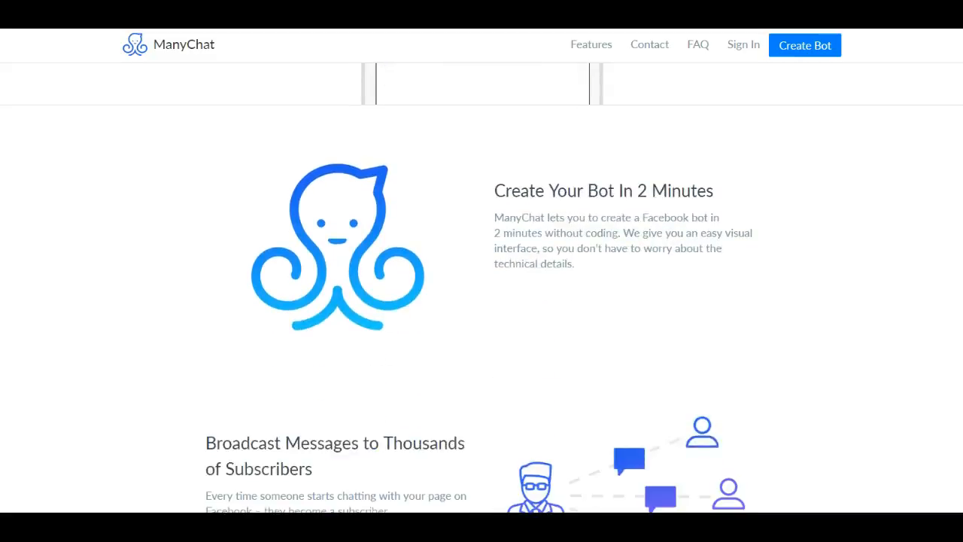
scroll("down", 3)
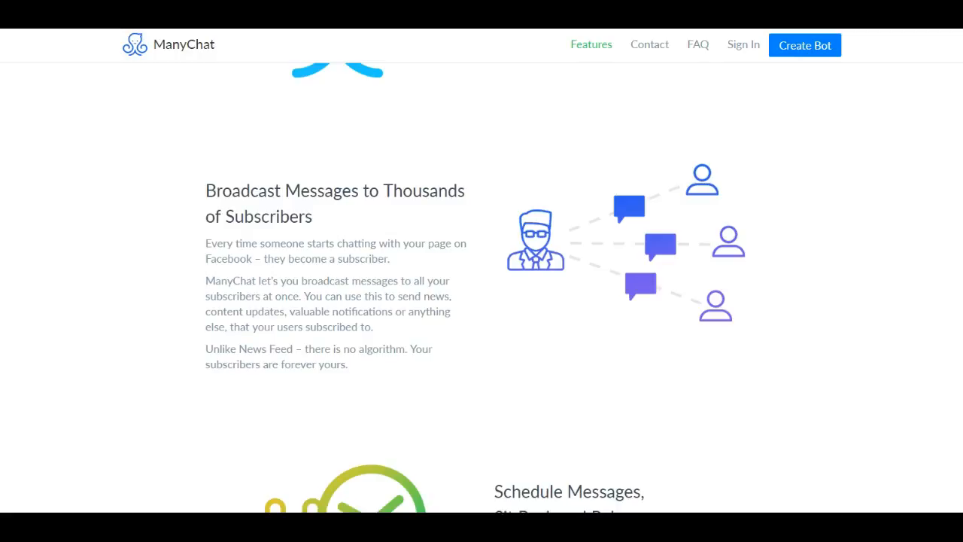
scroll("down", 3)
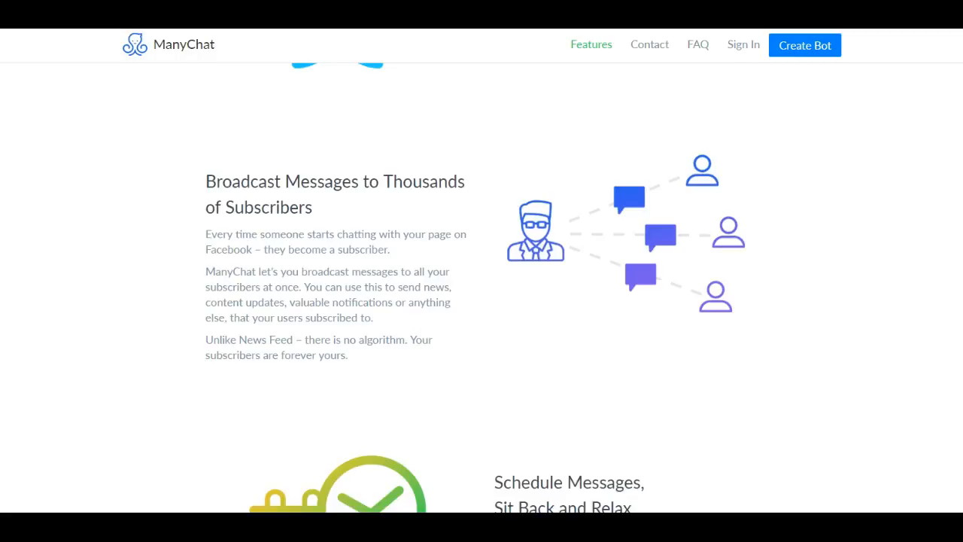
scroll("down", 3)
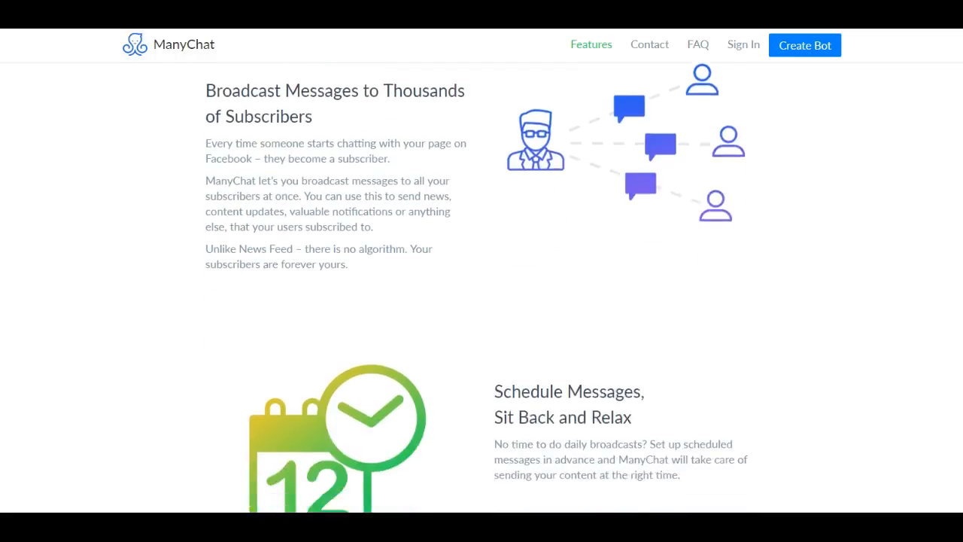
scroll("down", 3)
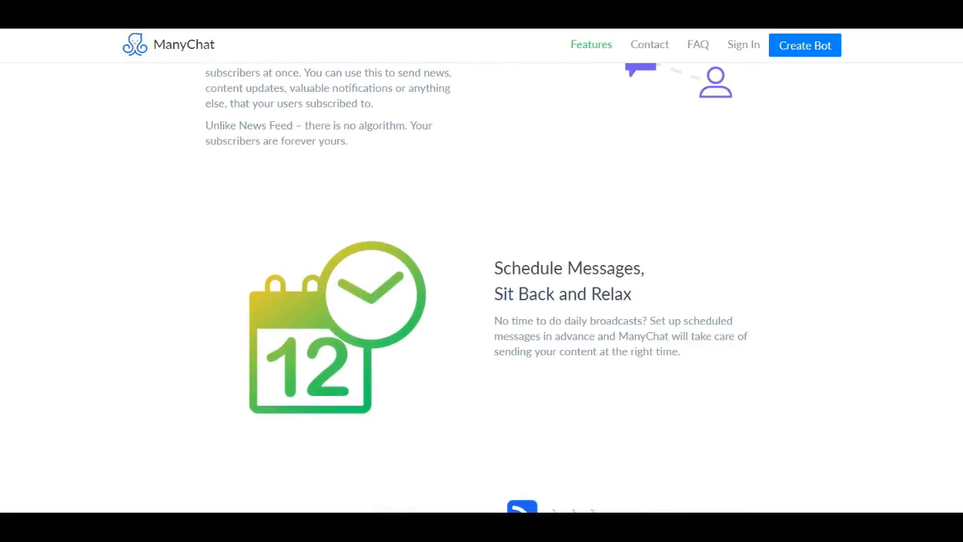
scroll("down", 3)
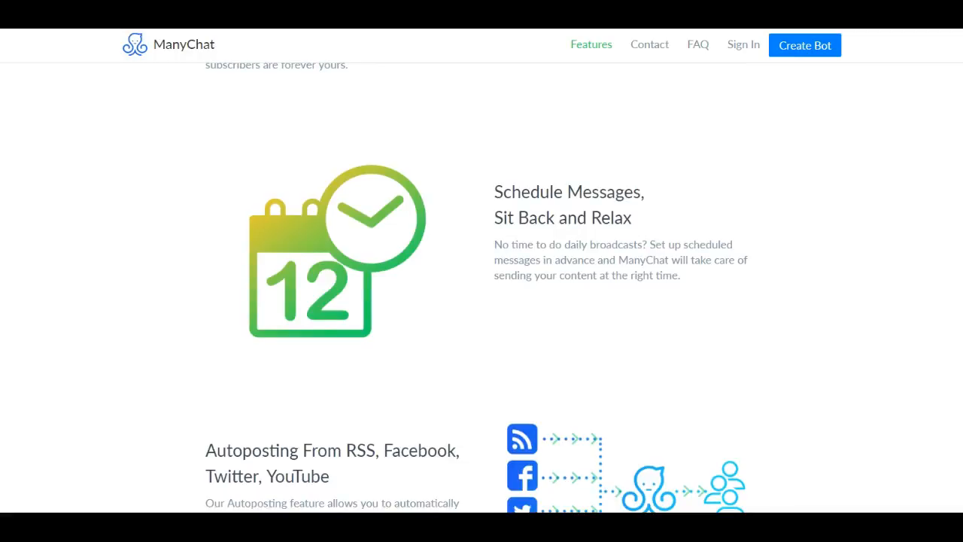
scroll("down", 3)
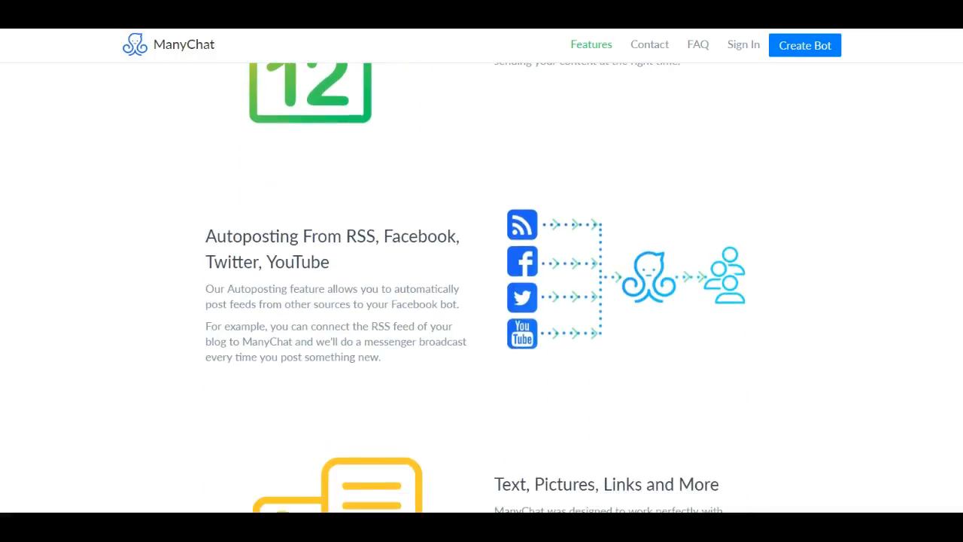
scroll("down", 3)
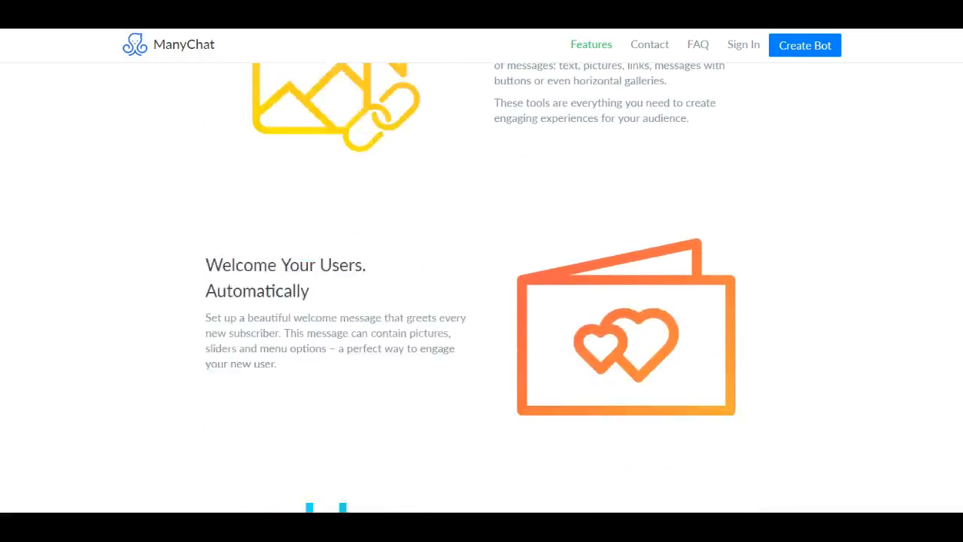
scroll("down", 3)
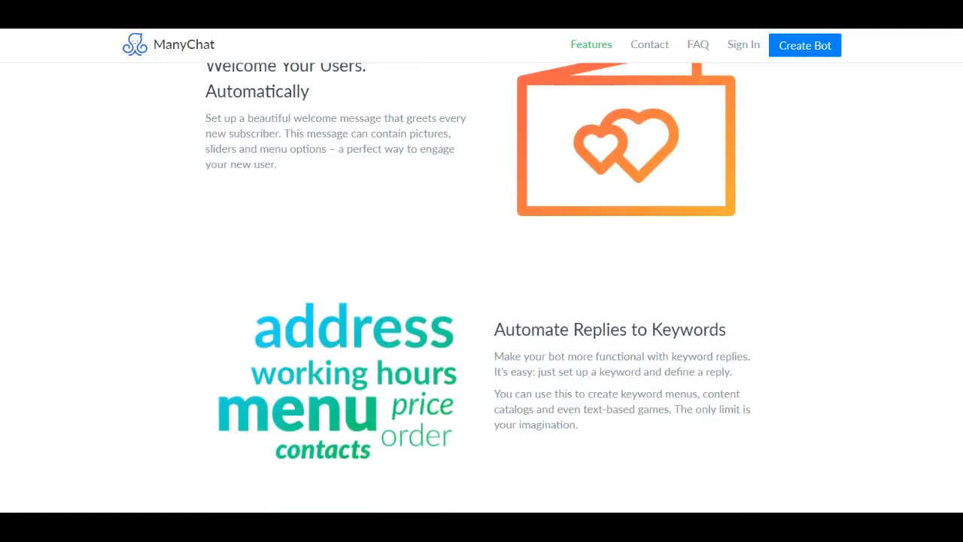
scroll("down", 3)
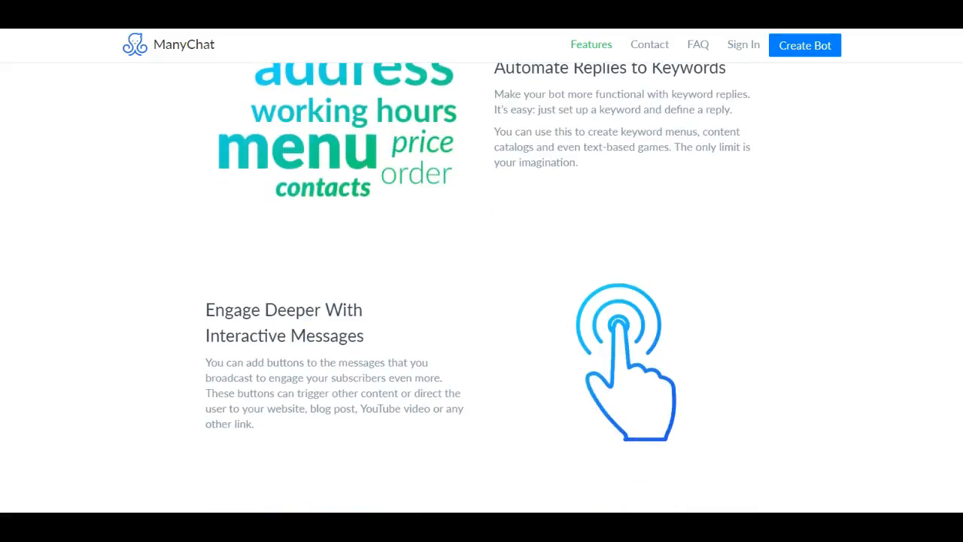
scroll("down", 3)
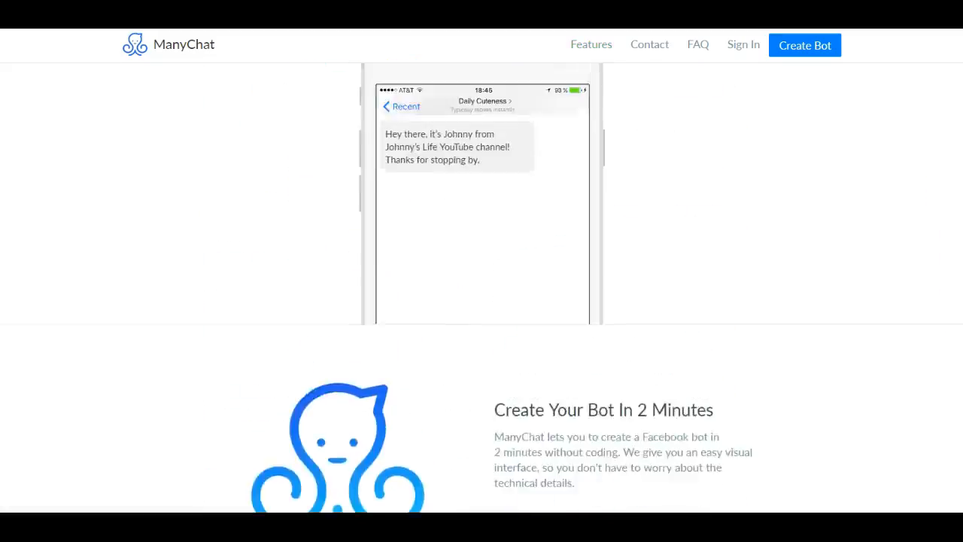
scroll("up", 3)
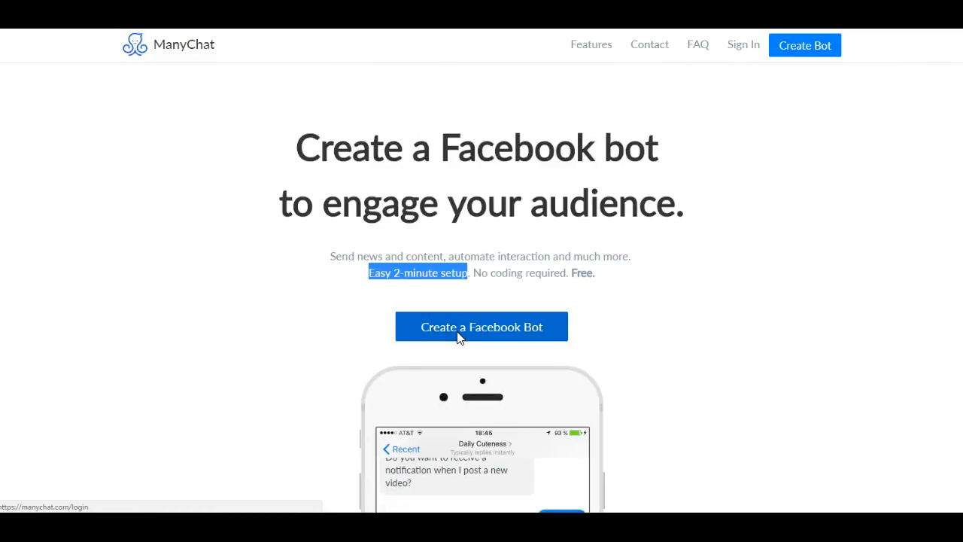
left_click(481, 327)
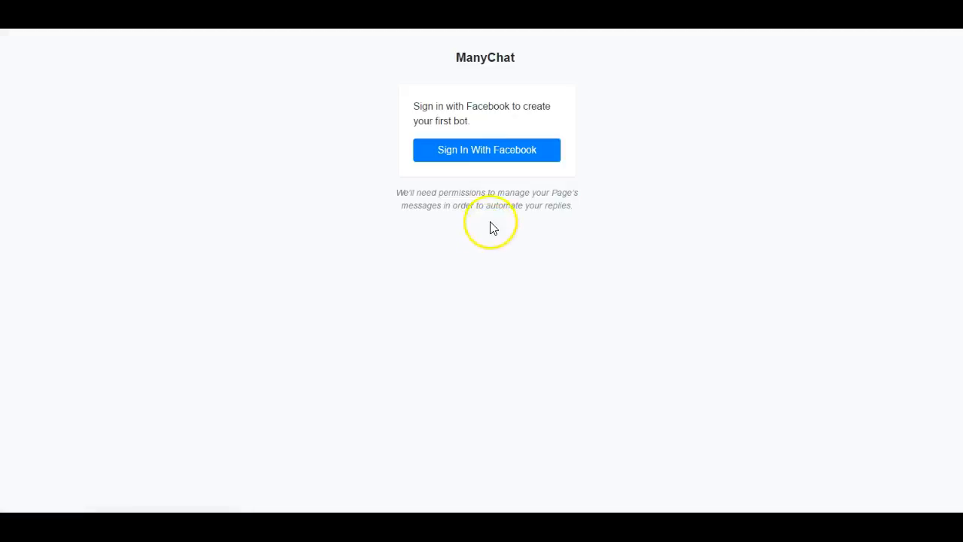
left_click(486, 150)
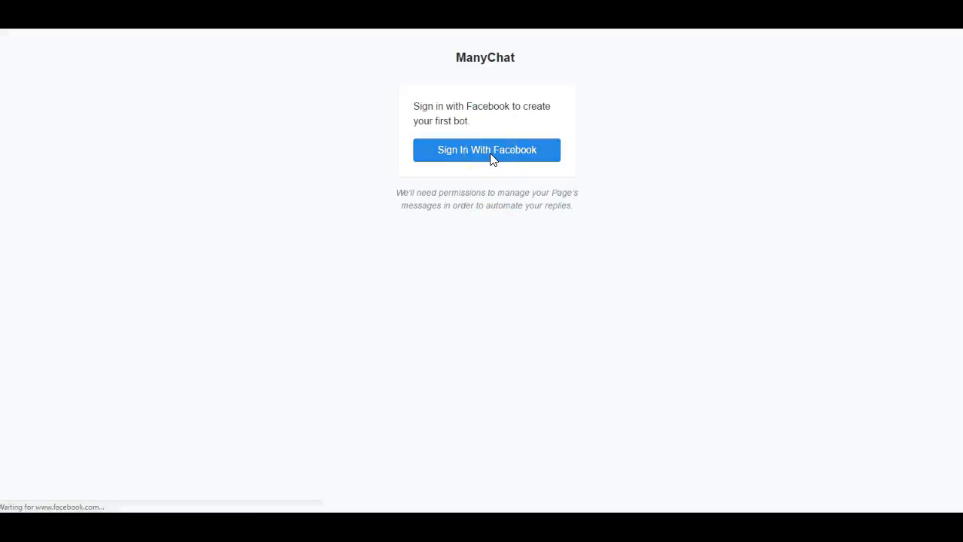
- Continue as the Facebook user and let ManyChat manage Pages and send messages
left_click(486, 150)
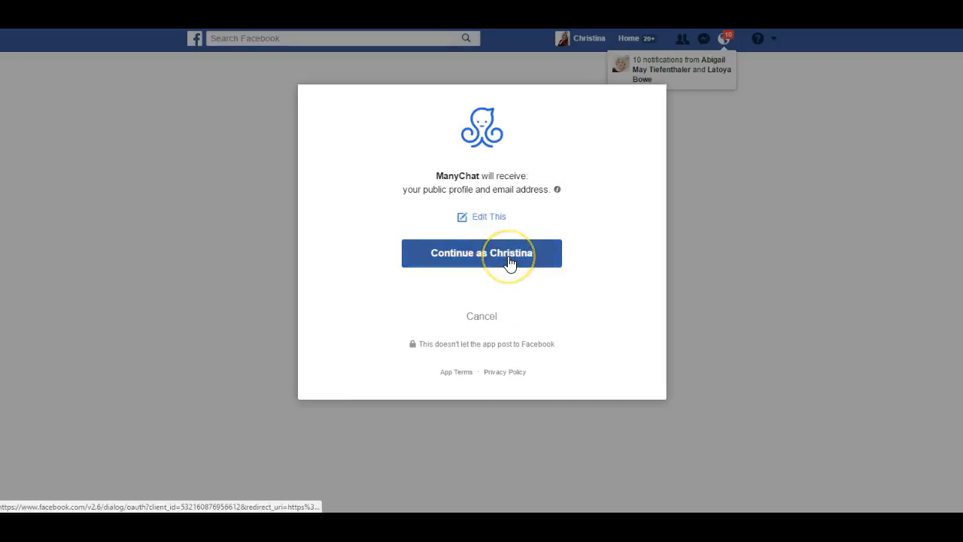
left_click(482, 252)
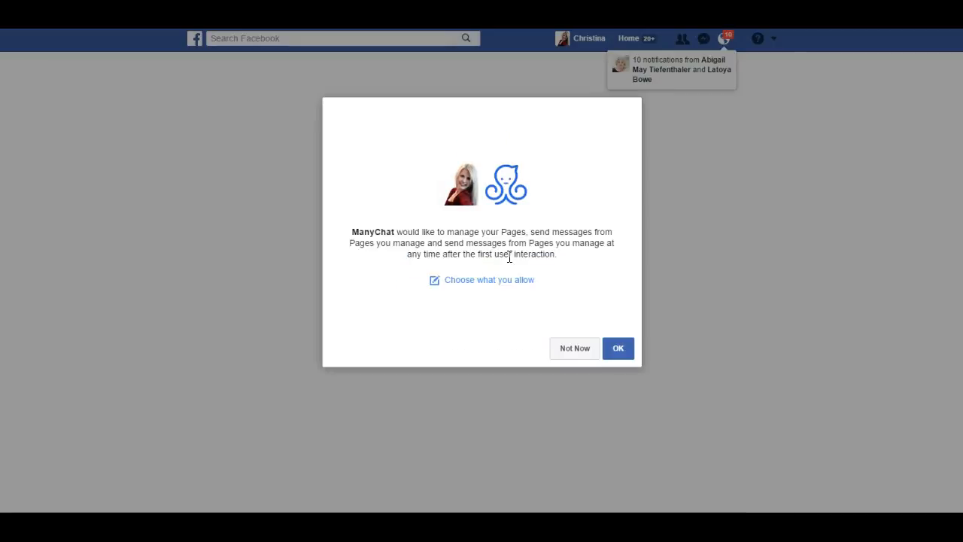
left_click(618, 348)
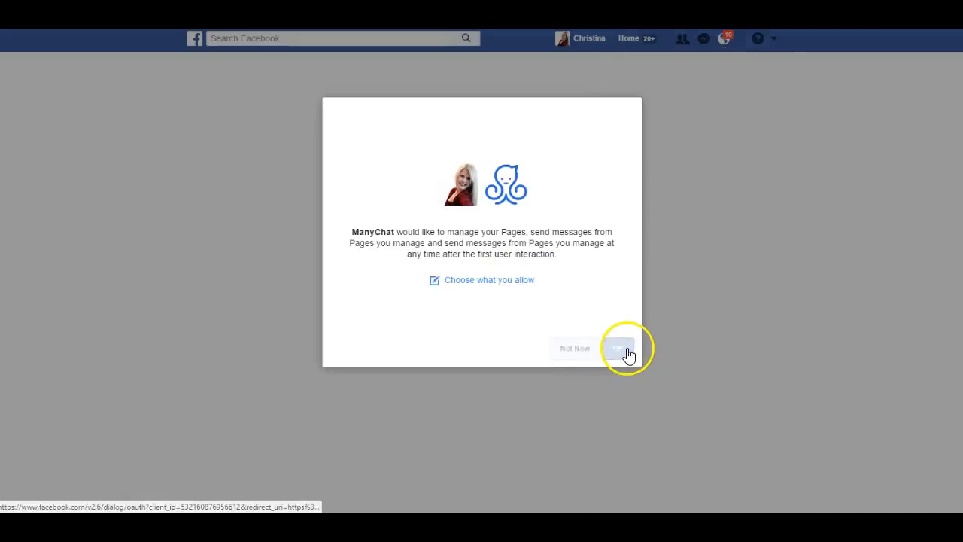
left_click(618, 348)
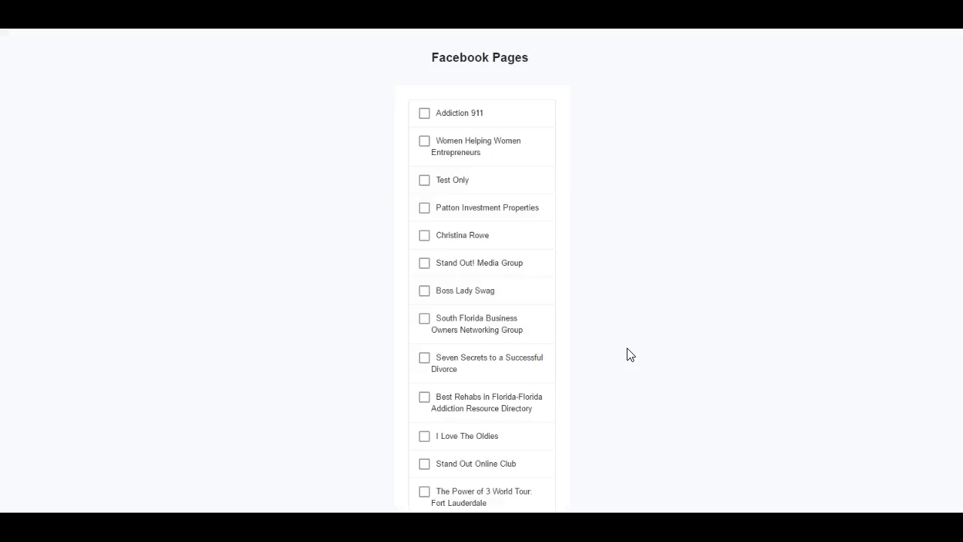
- Connect Addiction 911, South Florida Business Owners, Stand Out Online Club and Seven Secrets Pages
left_click(424, 113)
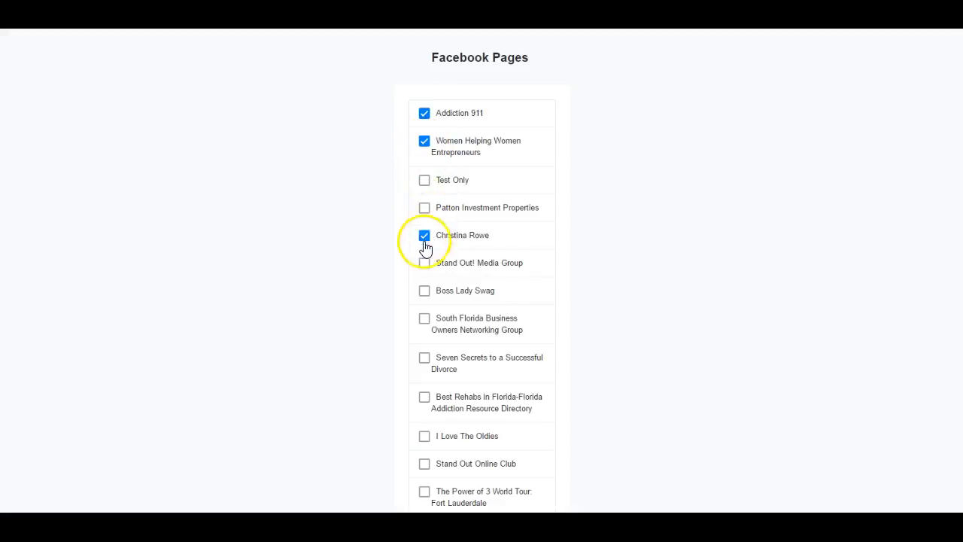
left_click(425, 318)
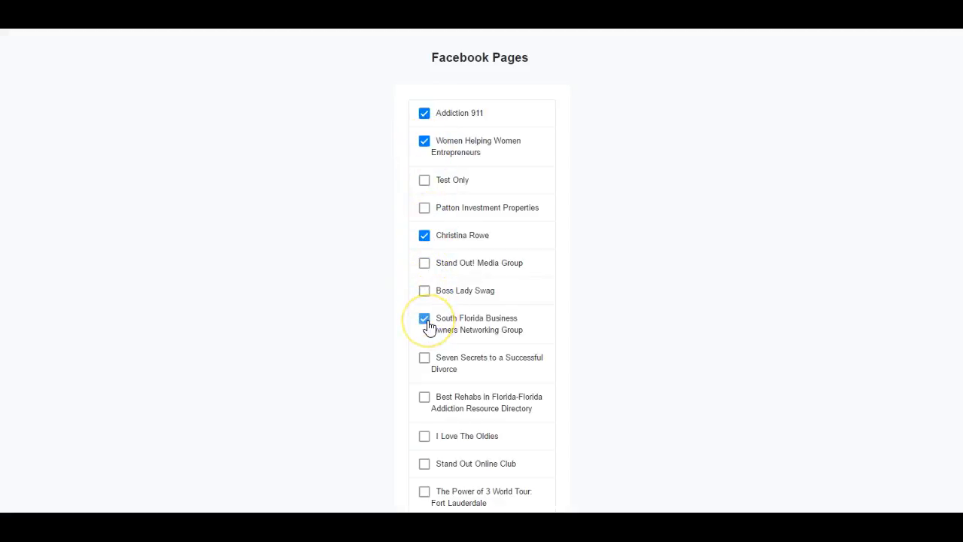
mouse_move(424, 463)
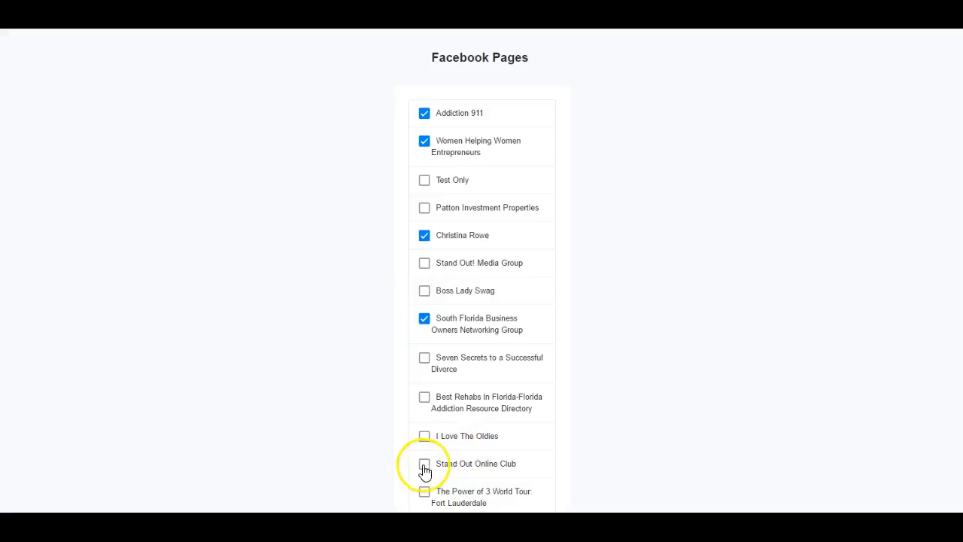
left_click(424, 463)
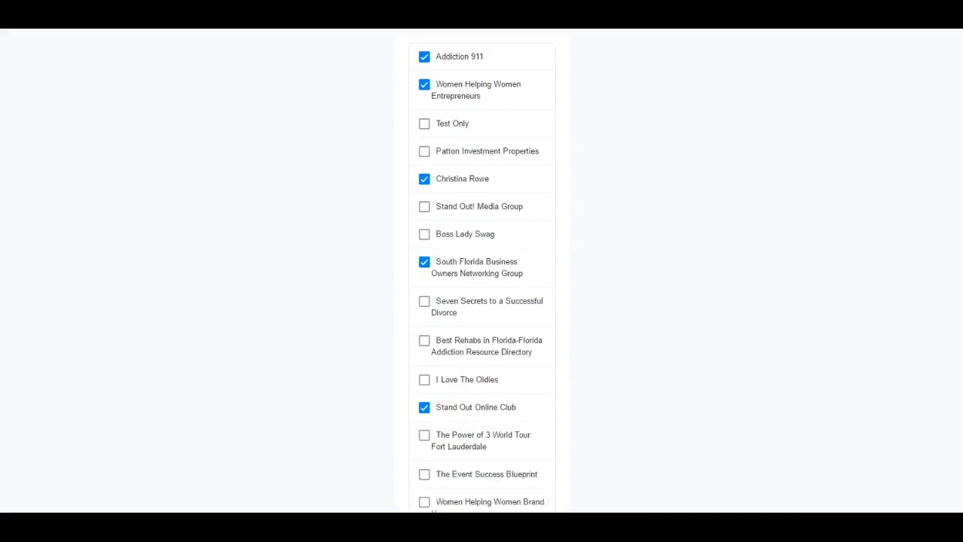
scroll("down", 3)
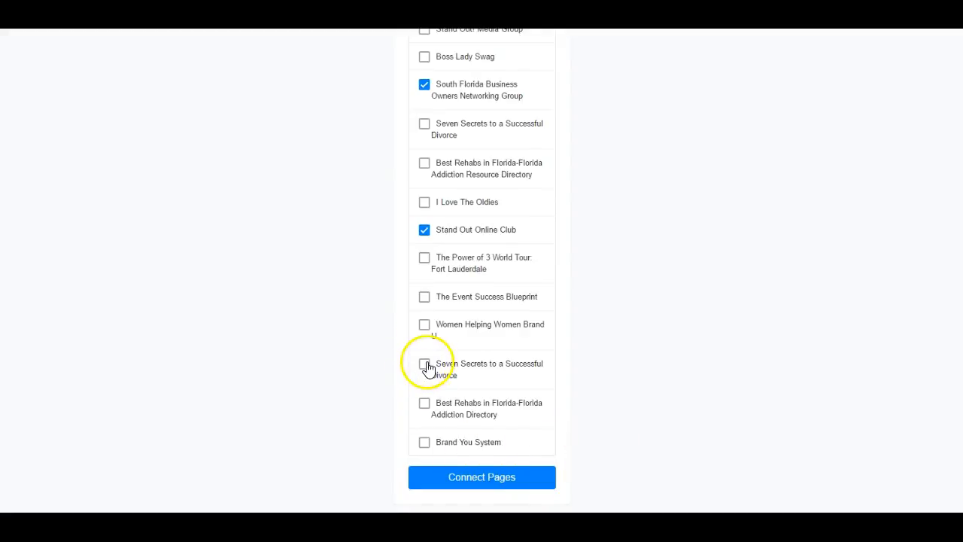
left_click(424, 364)
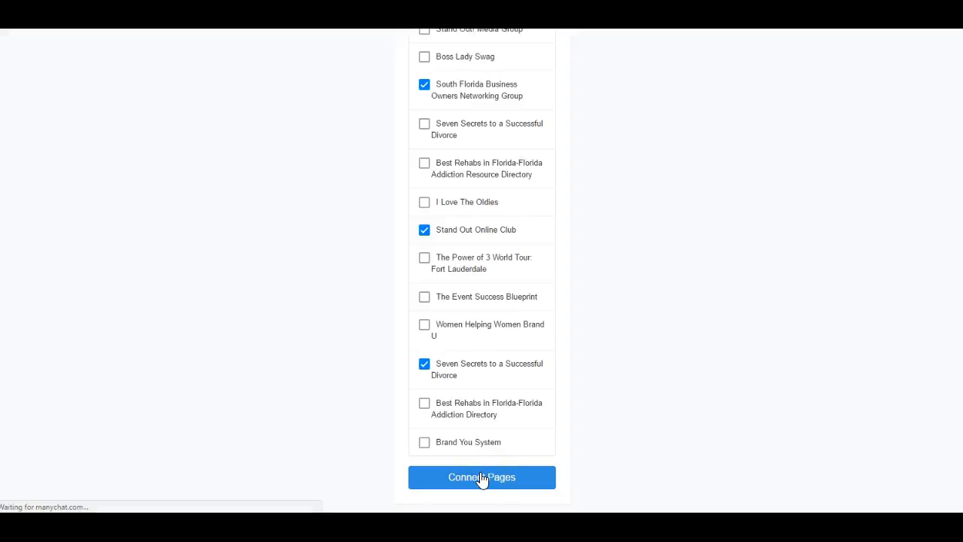
mouse_move(315, 477)
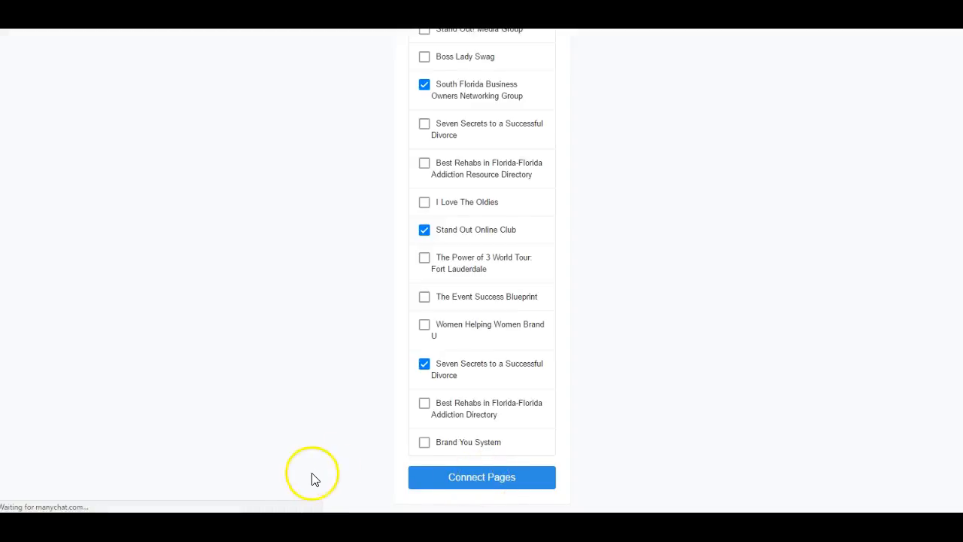
mouse_move(294, 476)
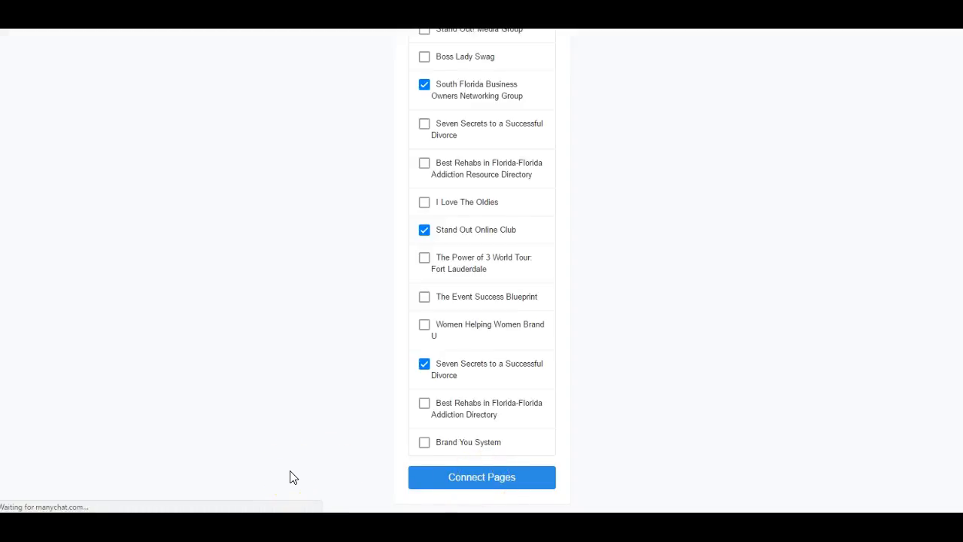
mouse_move(679, 459)
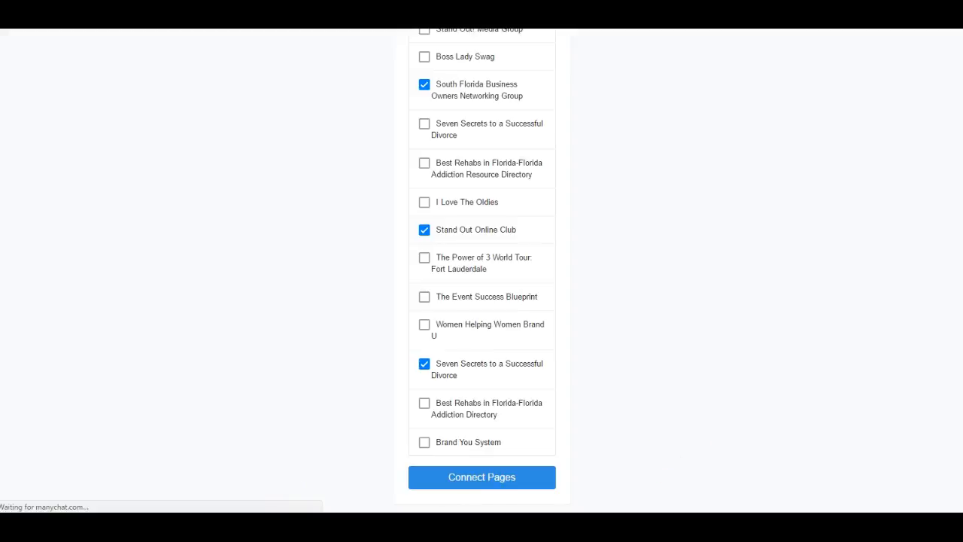
left_click(481, 477)
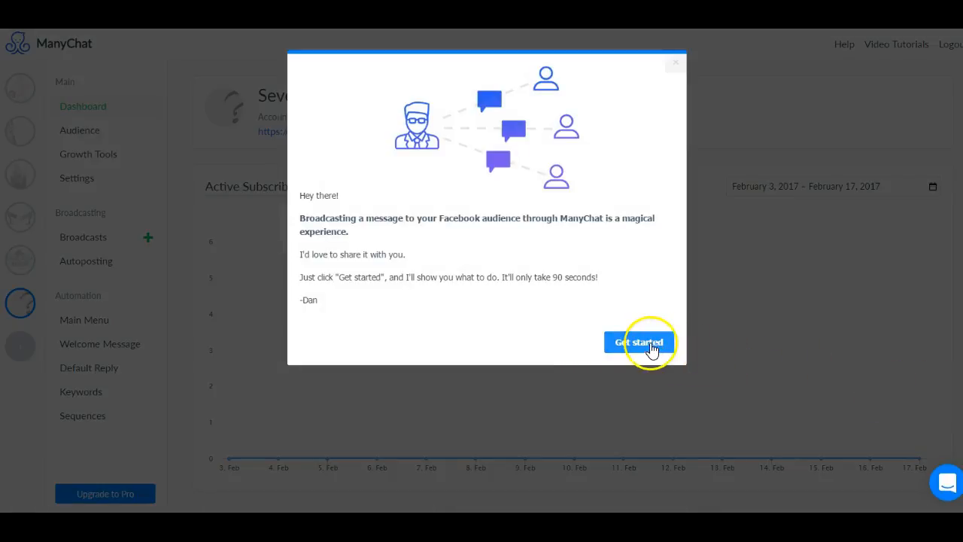
- Start the guided broadcasting walkthrough from the introduction message
left_click(638, 342)
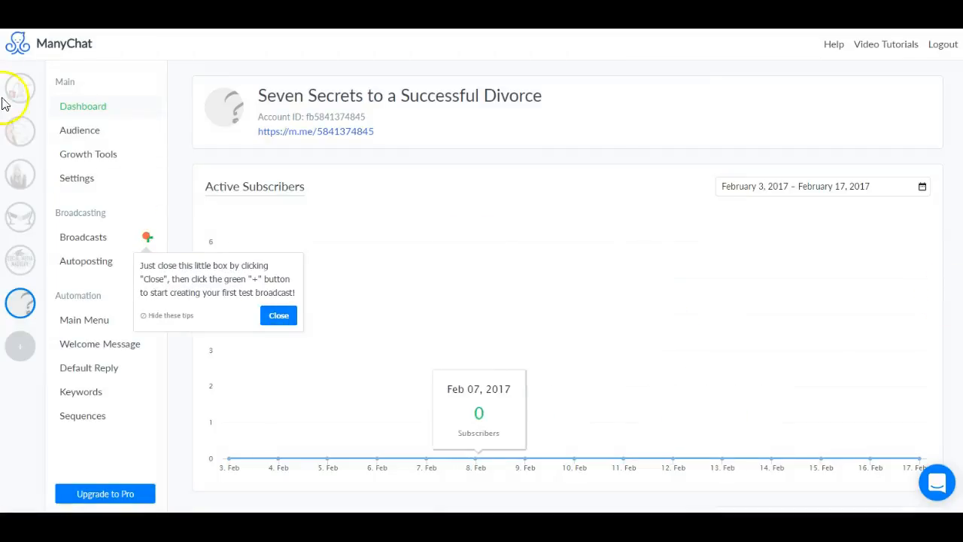
mouse_move(21, 130)
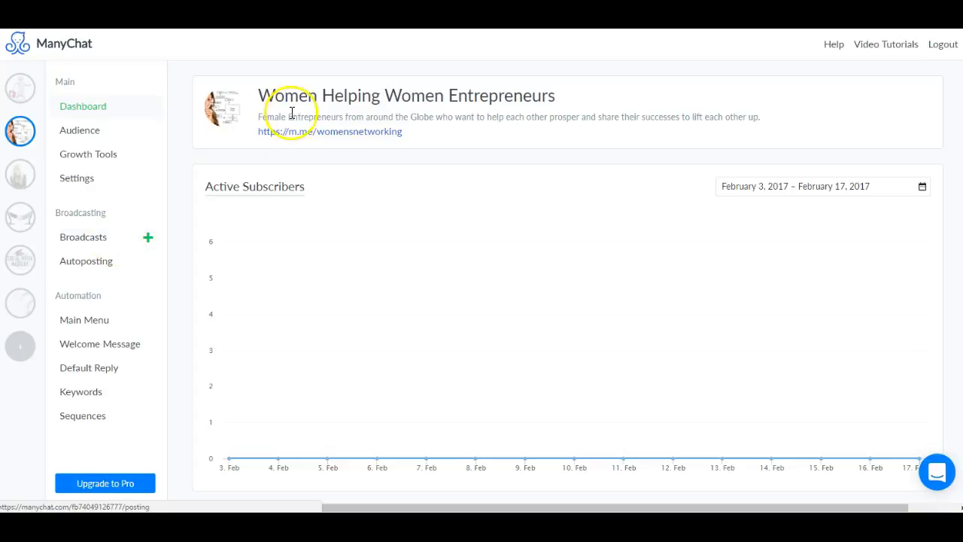
mouse_move(340, 235)
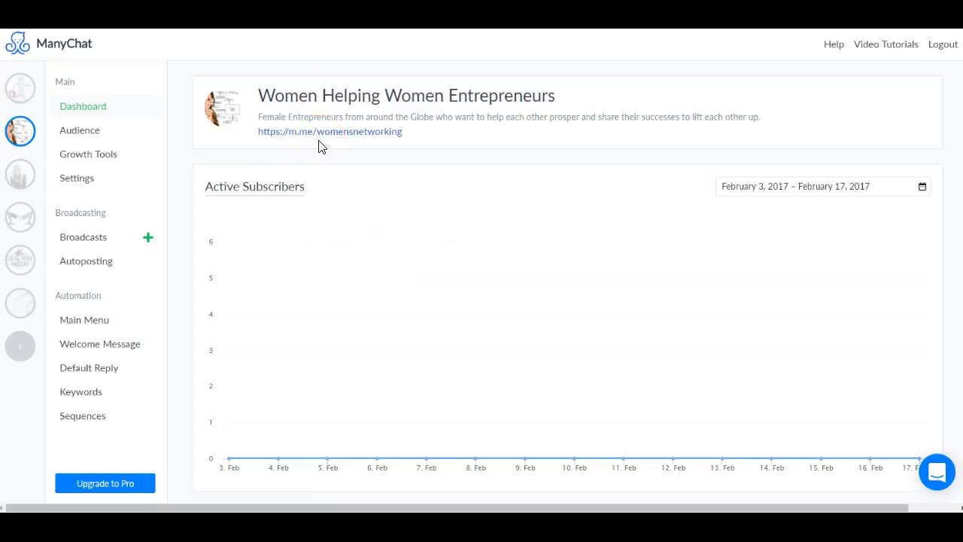
mouse_move(887, 44)
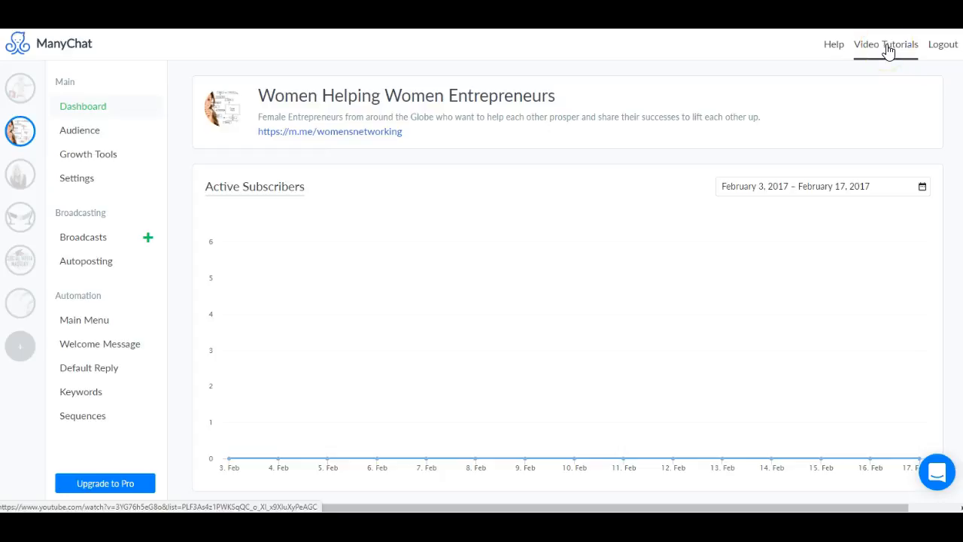
- Open ManyChat's Video Tutorials to reach the ManyChat Basics playlist on YouTube
left_click(886, 44)
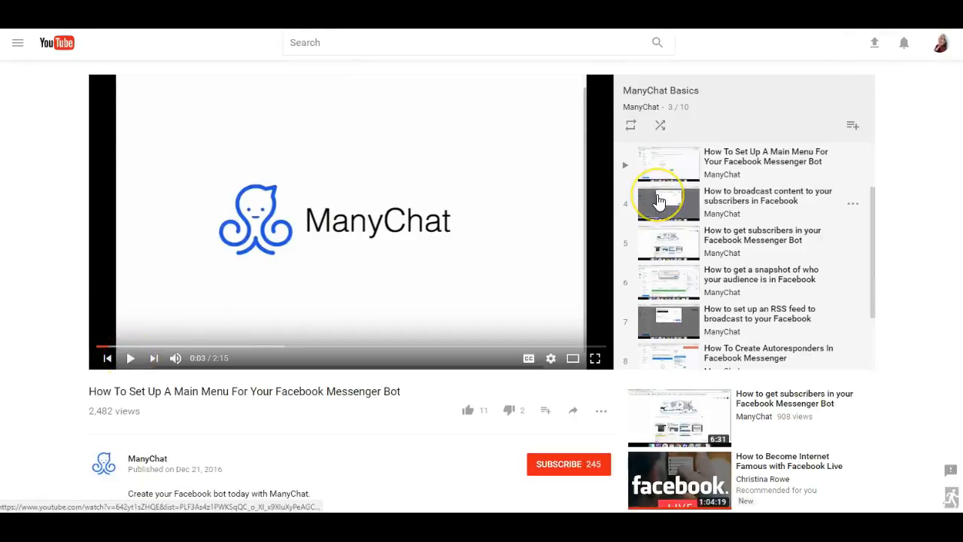
mouse_move(747, 197)
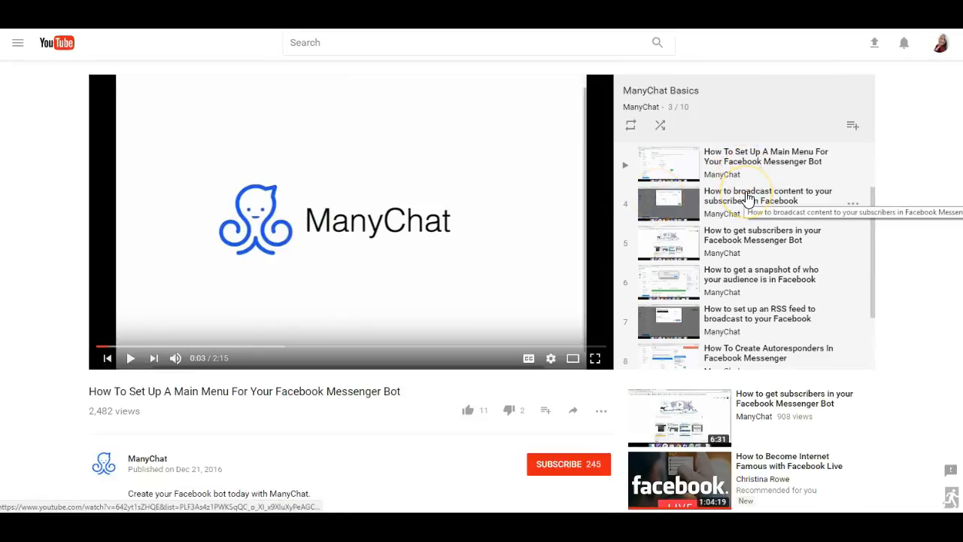
mouse_move(741, 254)
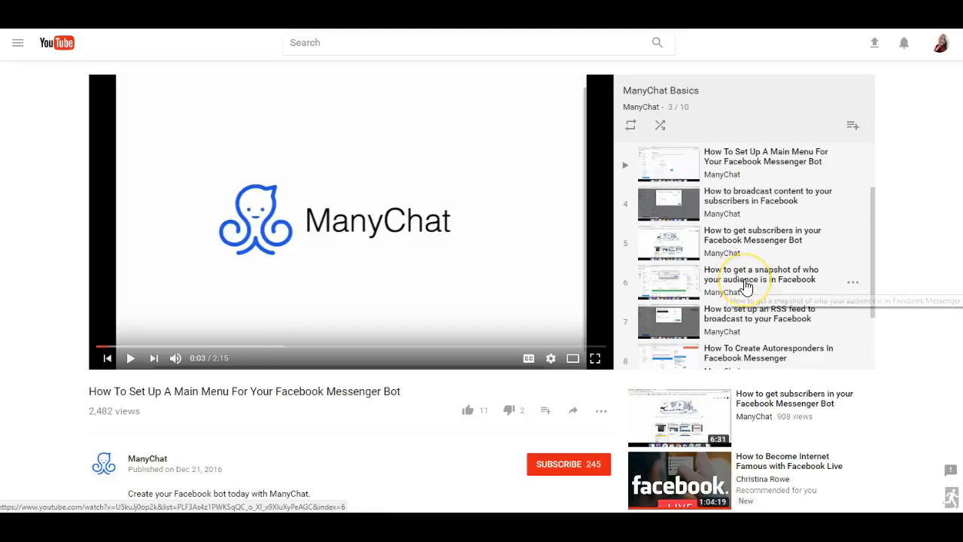
mouse_move(290, 364)
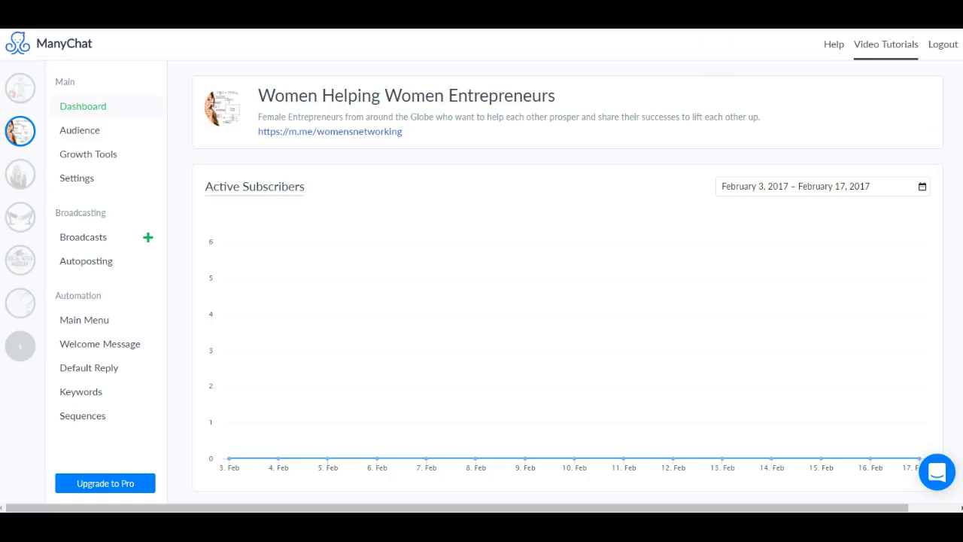
mouse_move(51, 71)
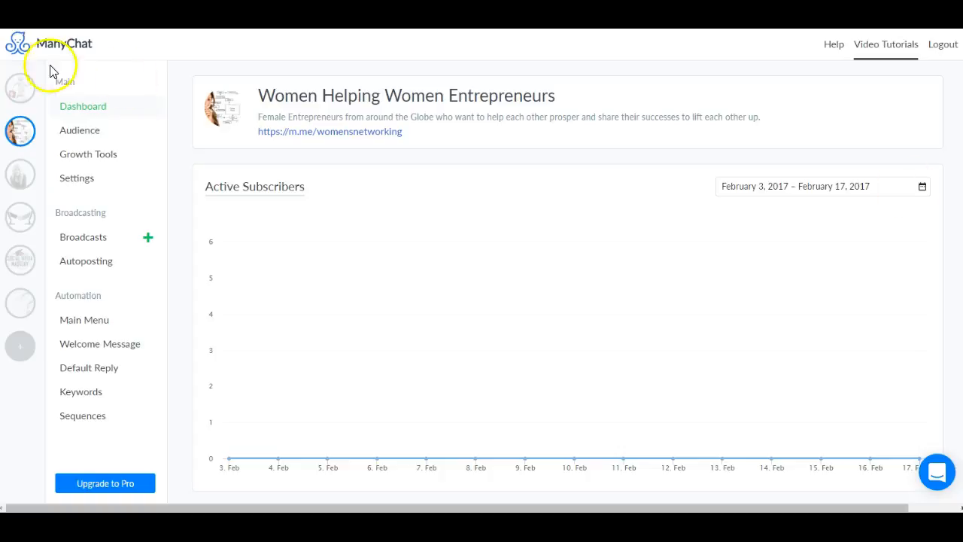
mouse_move(20, 174)
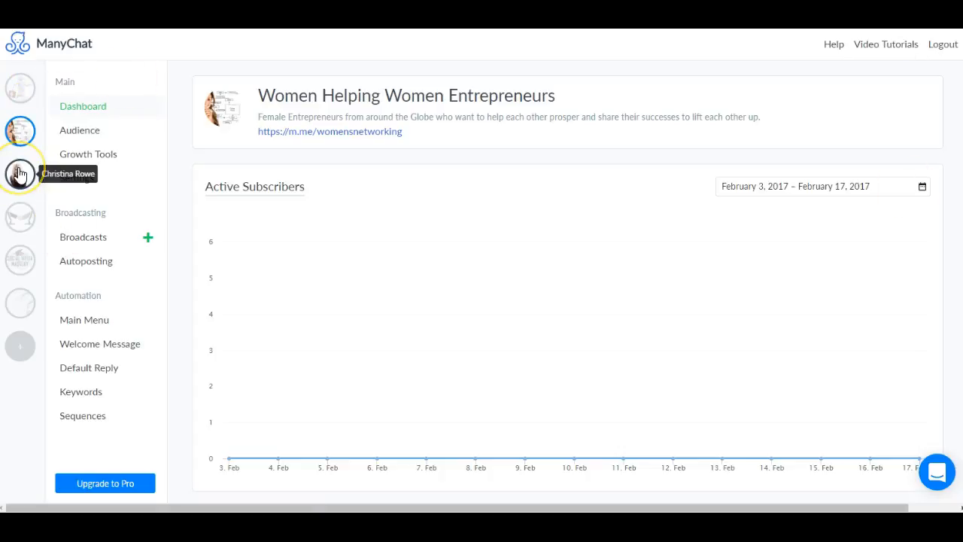
- Switch to the Christina Rowe page and view its empty Broadcasts overview
left_click(20, 173)
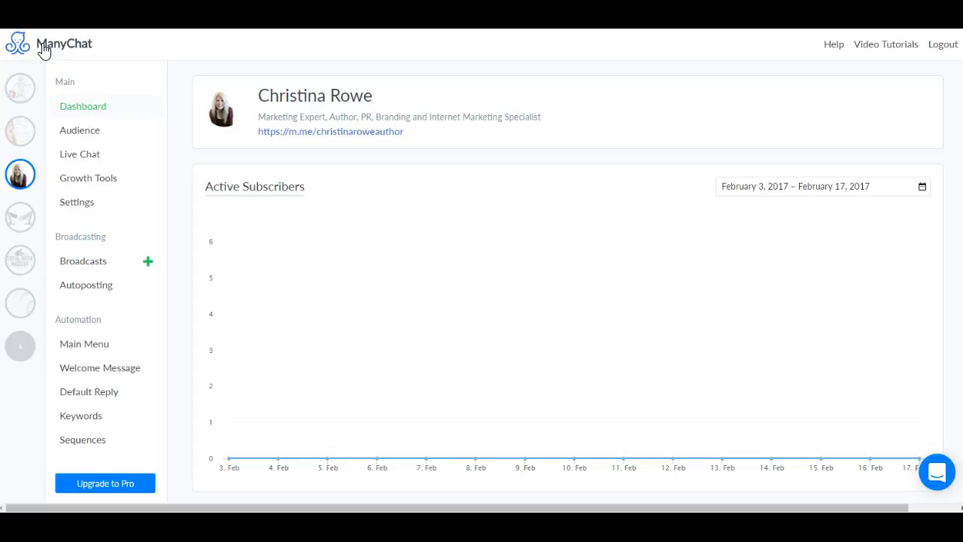
mouse_move(22, 394)
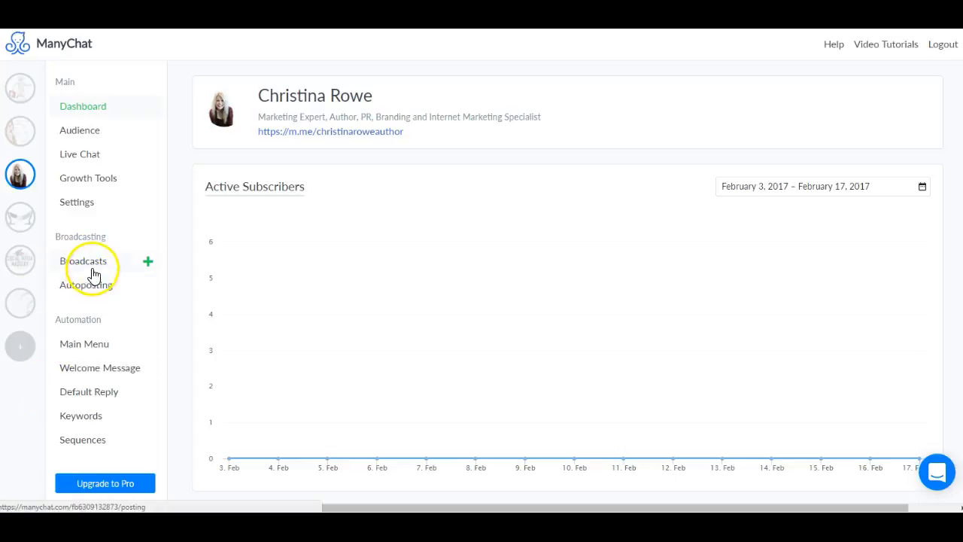
left_click(86, 261)
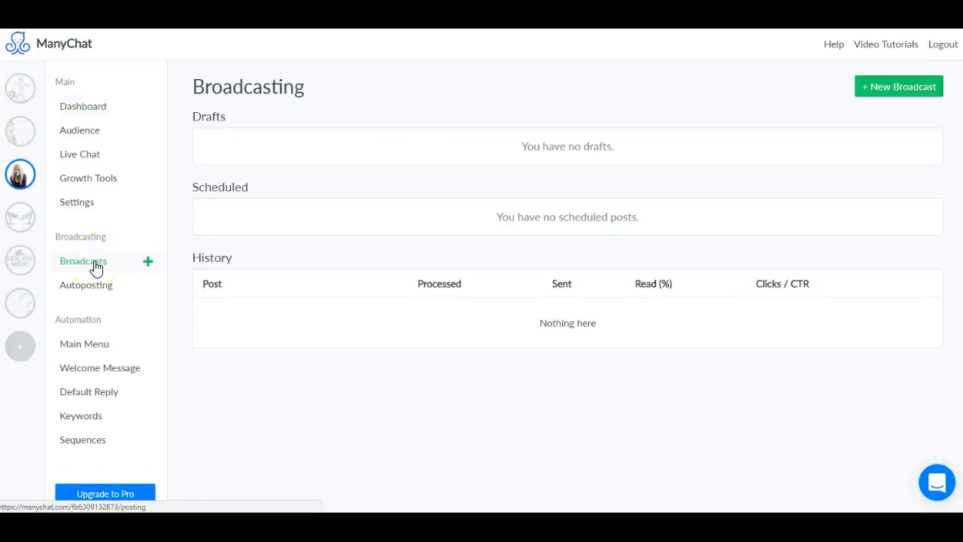
mouse_move(262, 179)
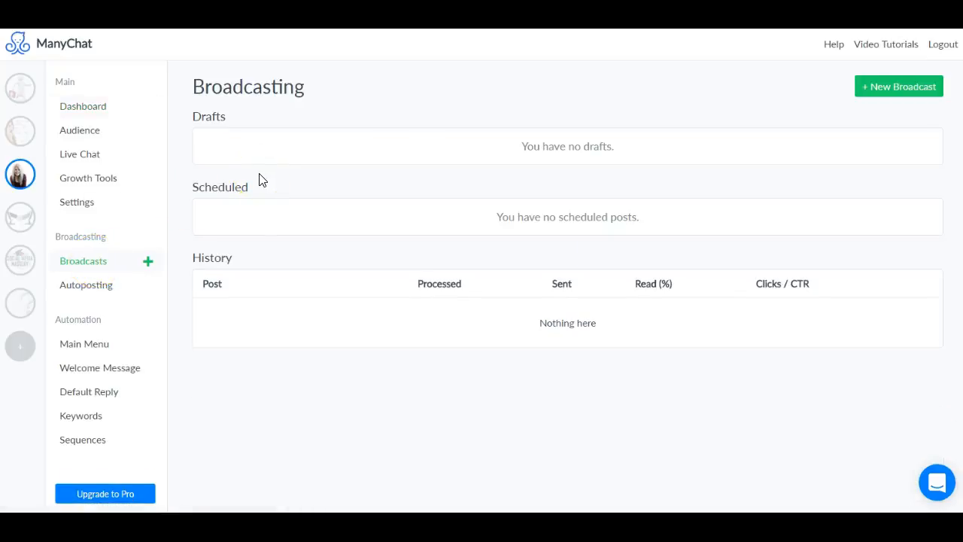
- Open Autoposting, preview adding a Facebook source channel, then cancel it
left_click(86, 284)
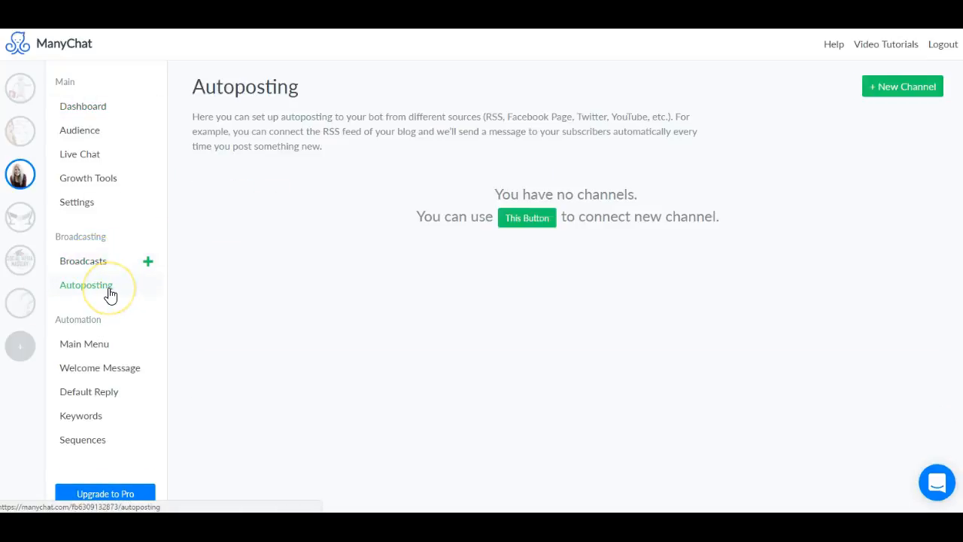
mouse_move(603, 200)
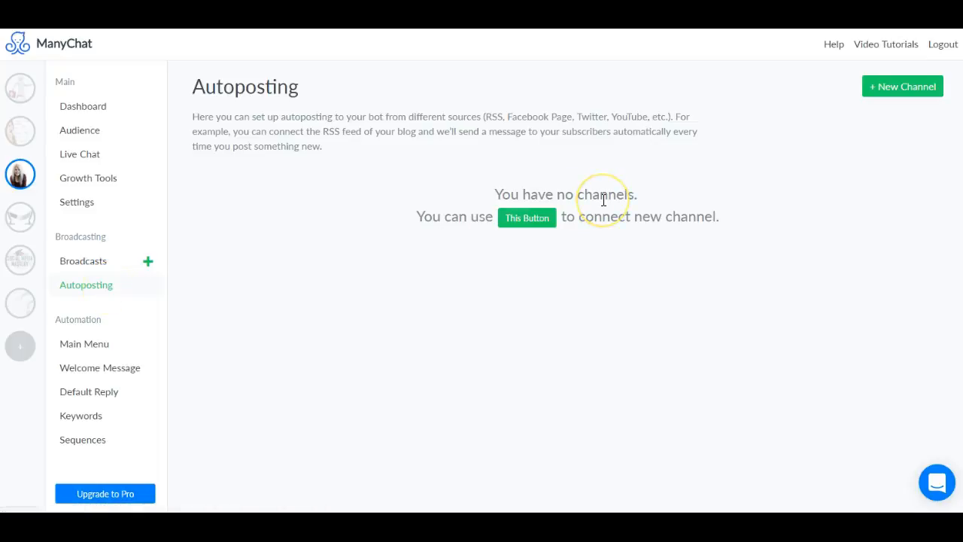
mouse_move(210, 121)
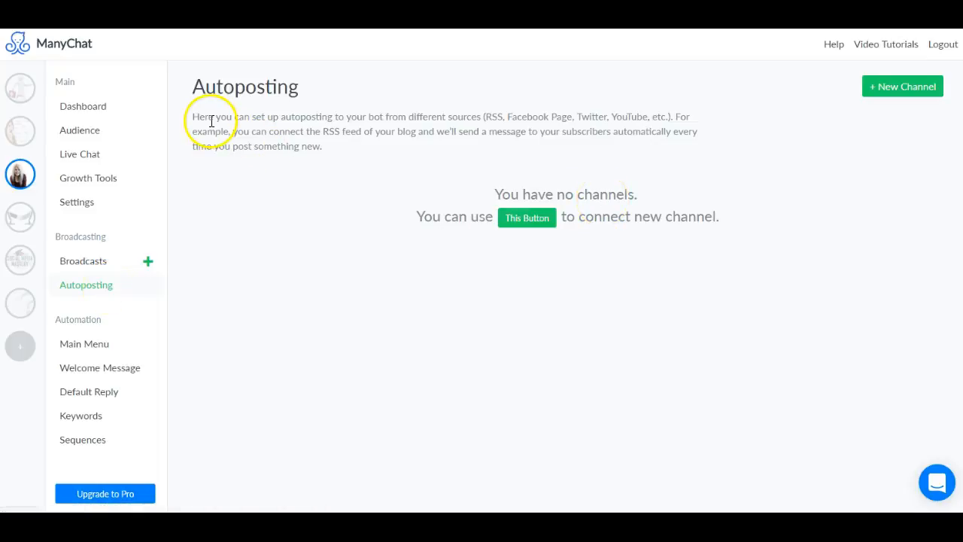
mouse_move(275, 119)
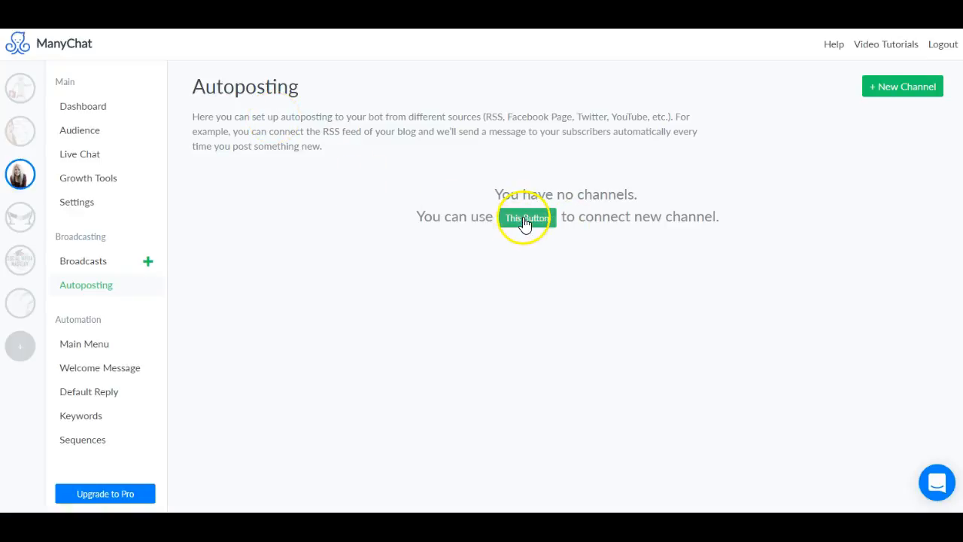
left_click(526, 217)
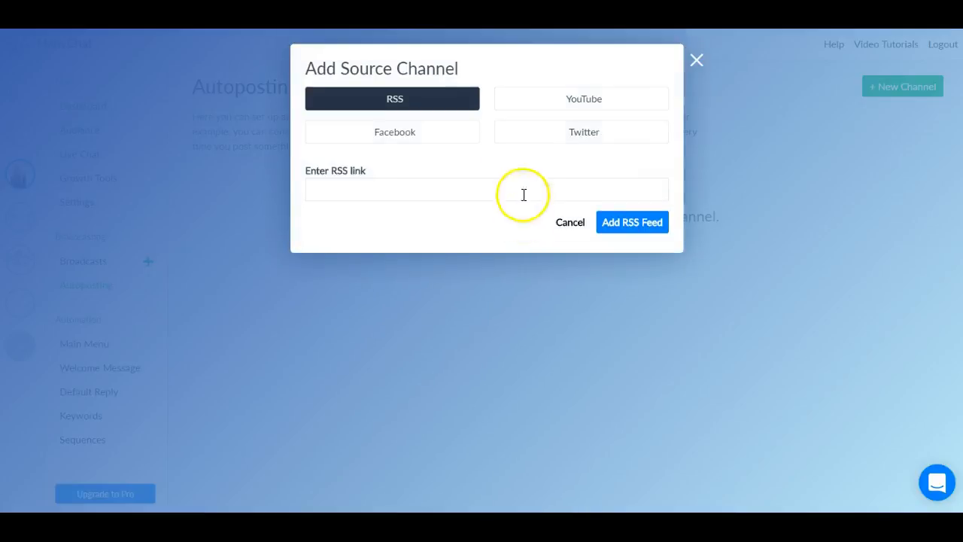
left_click(394, 132)
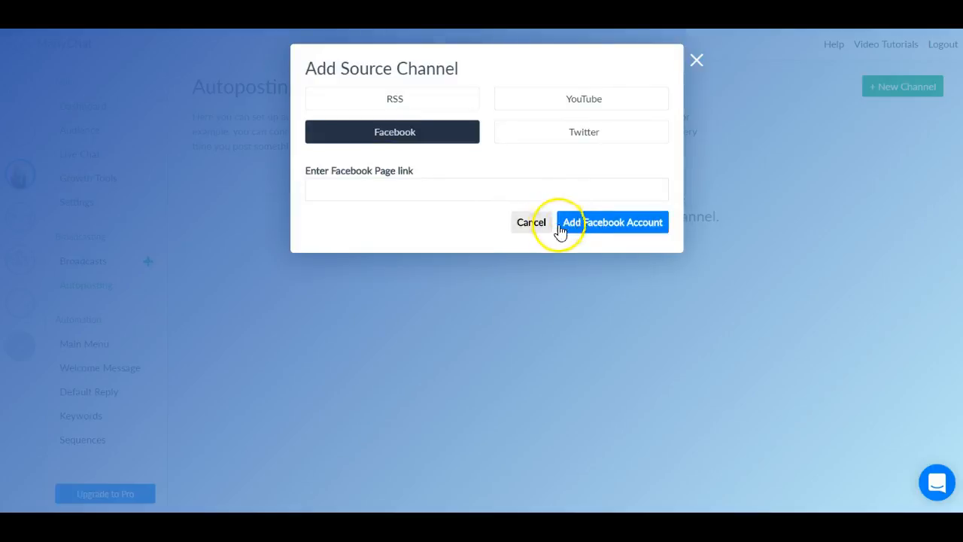
left_click(531, 222)
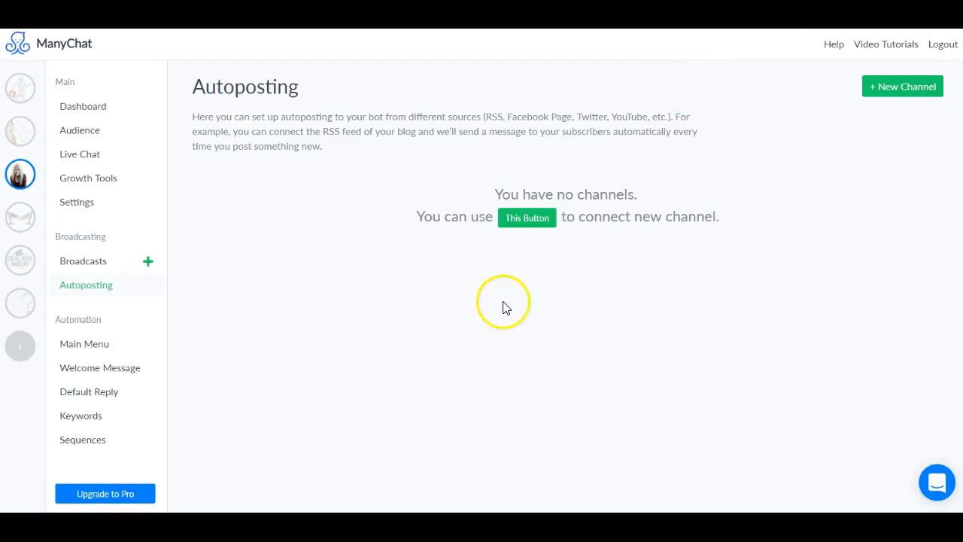
mouse_move(81, 415)
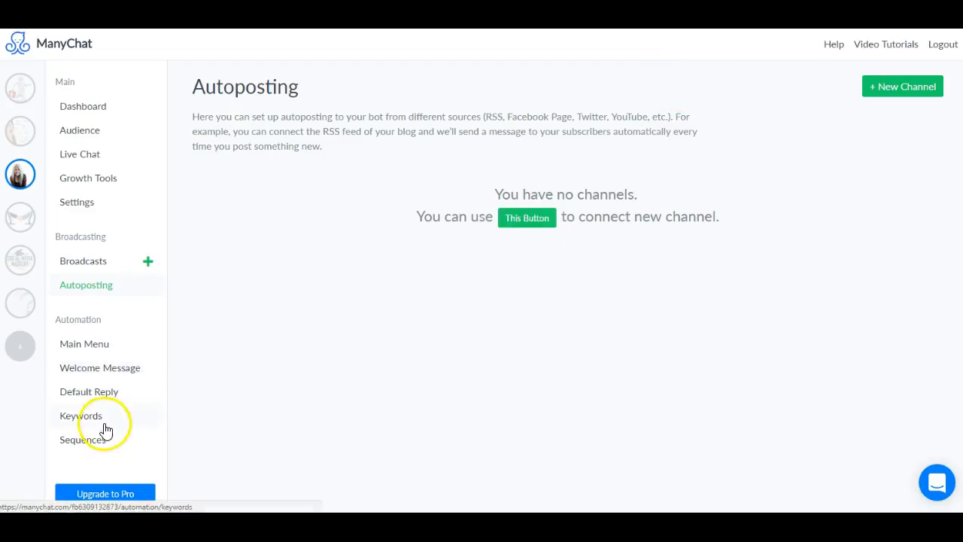
mouse_move(87, 162)
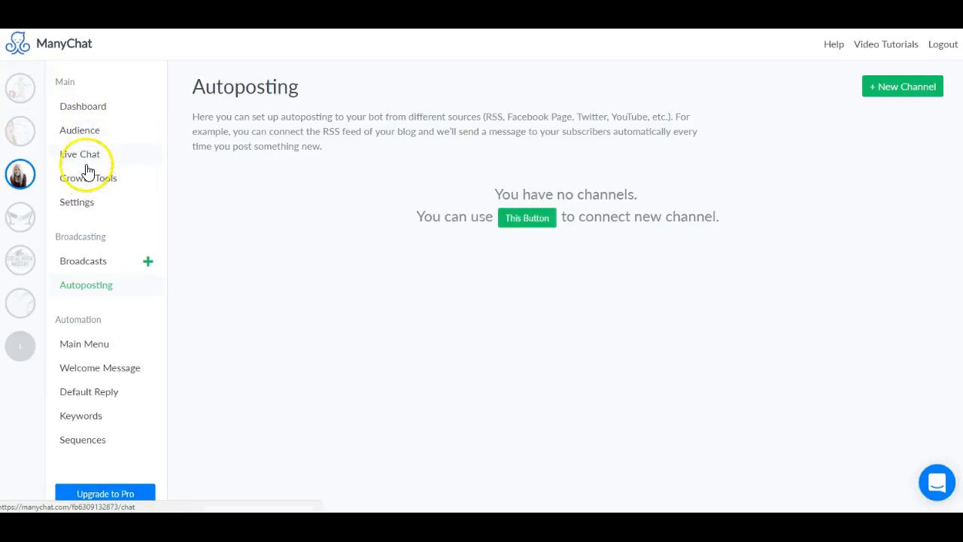
- Glance at Live Chat, then view the Audience list with no subscribers
left_click(79, 153)
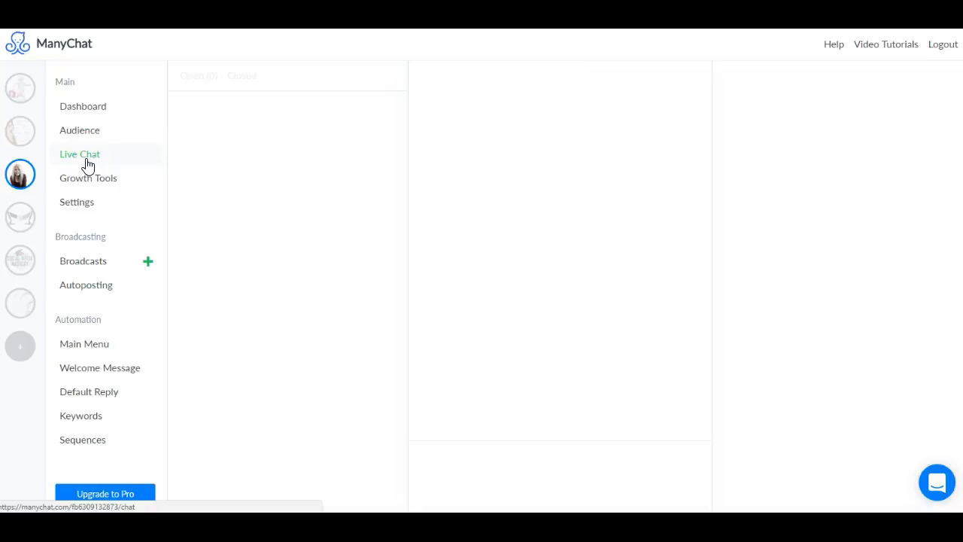
left_click(79, 130)
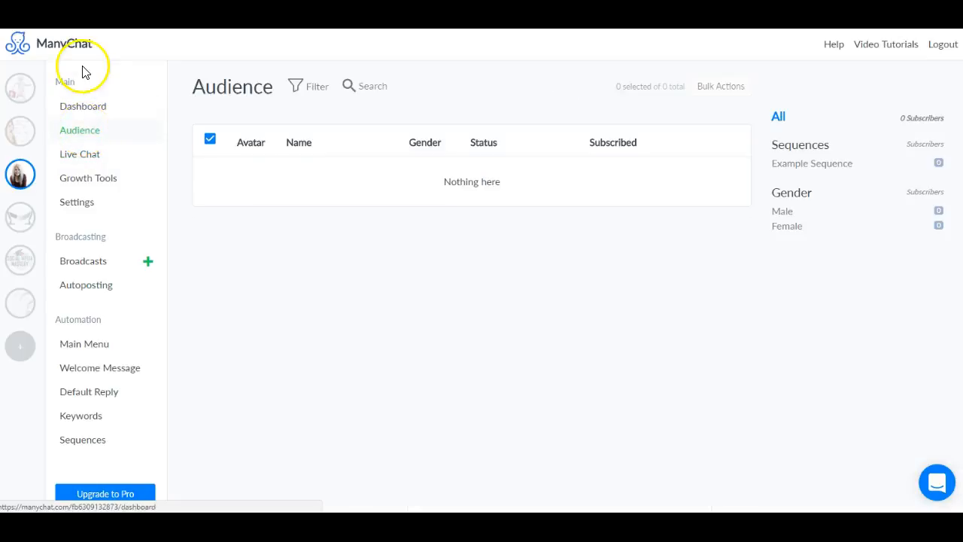
mouse_move(390, 218)
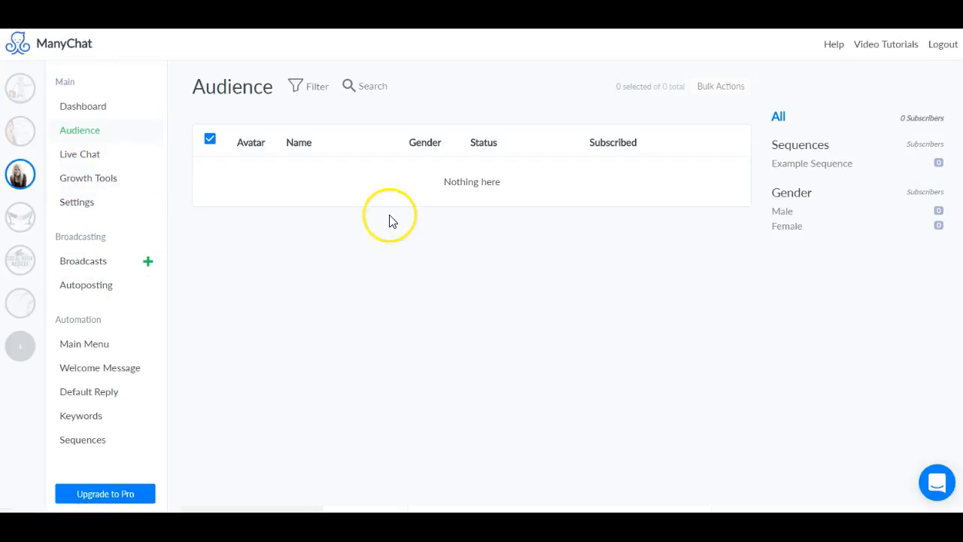
mouse_move(390, 220)
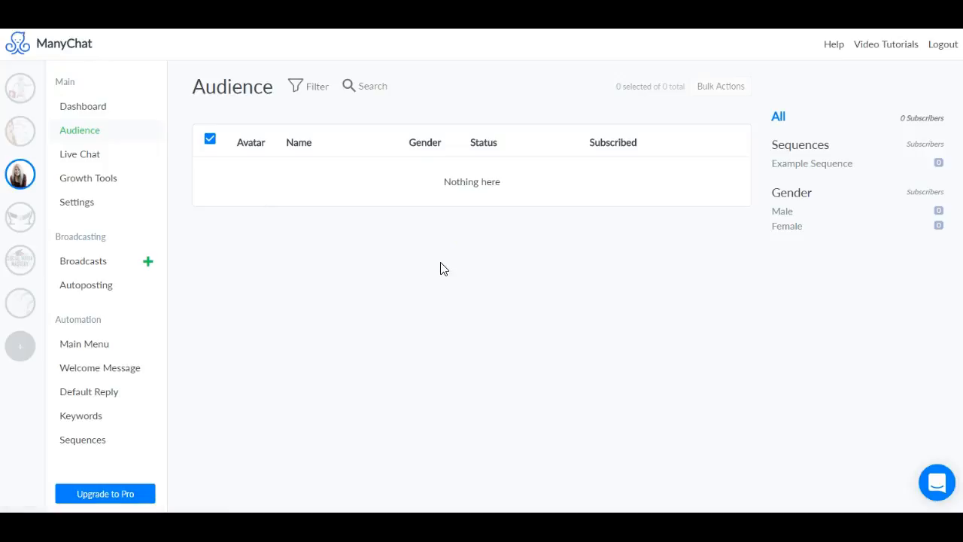
mouse_move(574, 290)
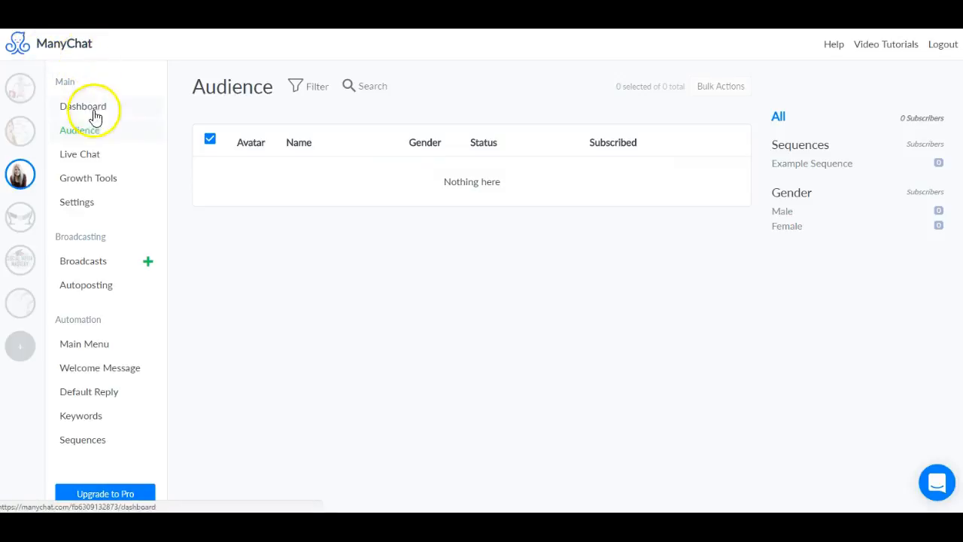
mouse_move(883, 310)
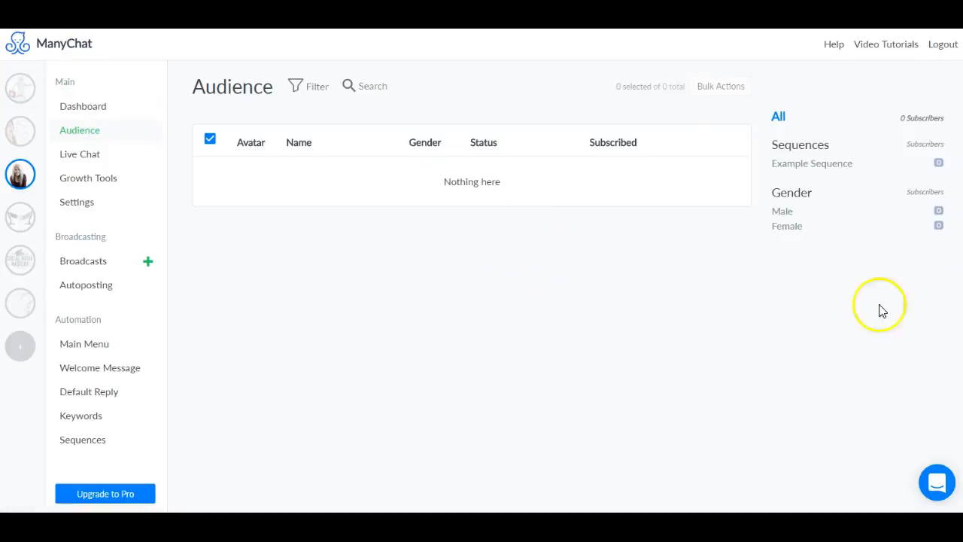
mouse_move(608, 385)
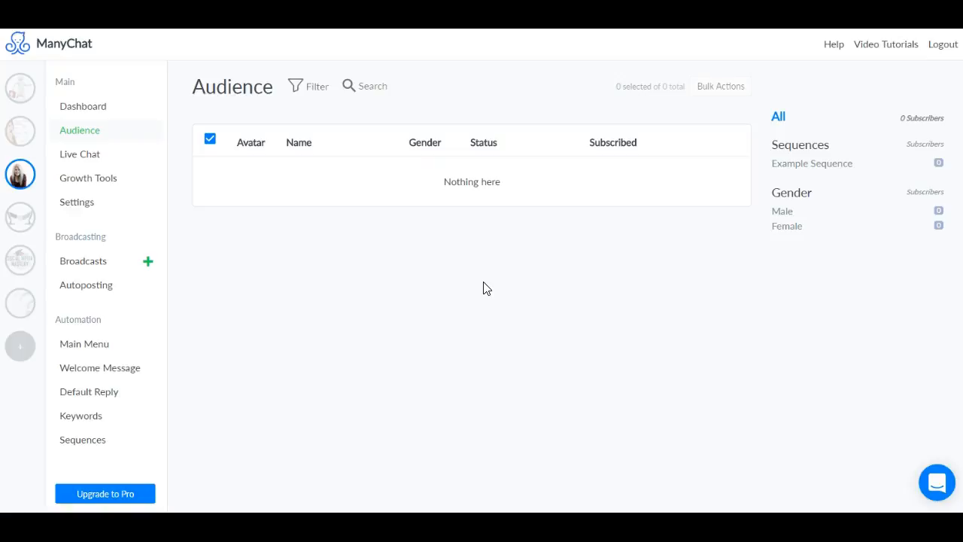
mouse_move(884, 414)
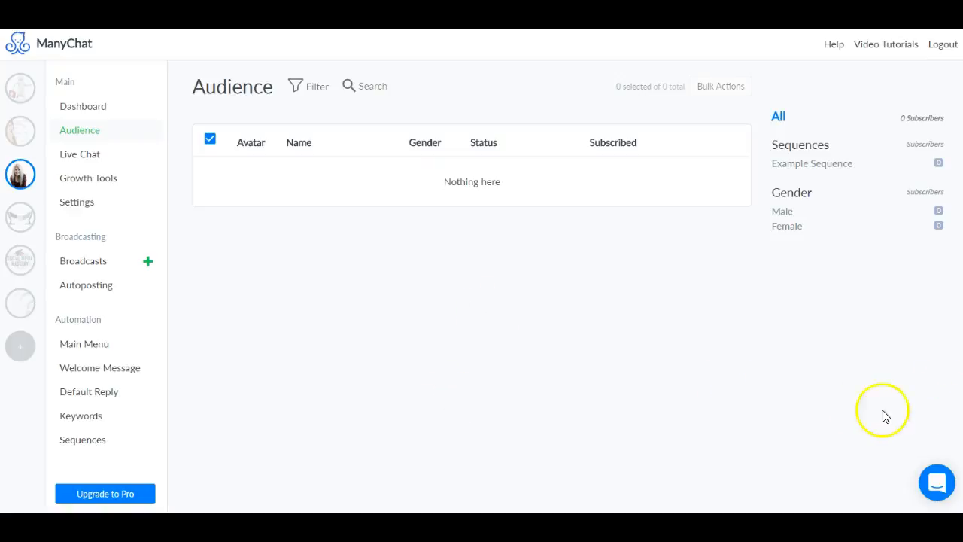